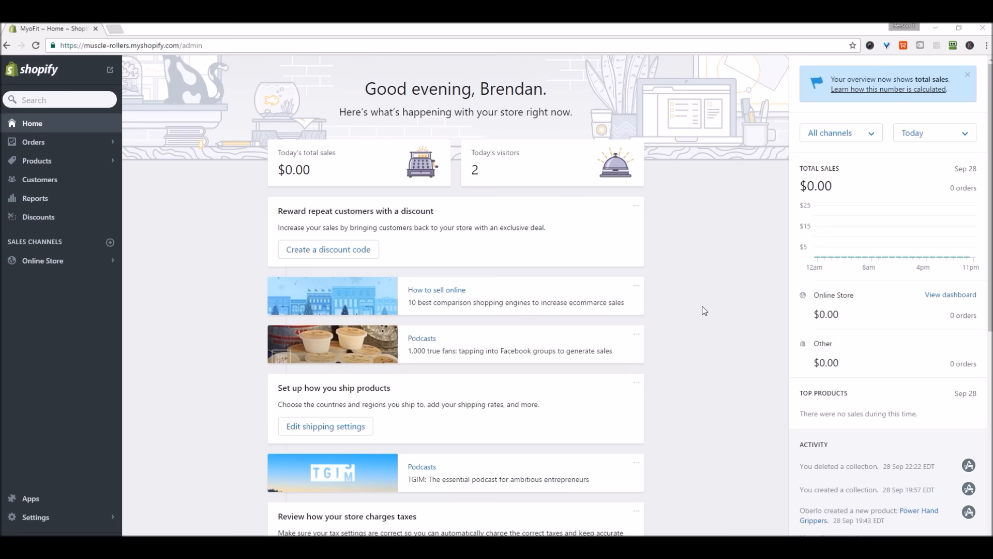
# Go to the Products list from the admin sidebar.
pyautogui.click(37, 161)
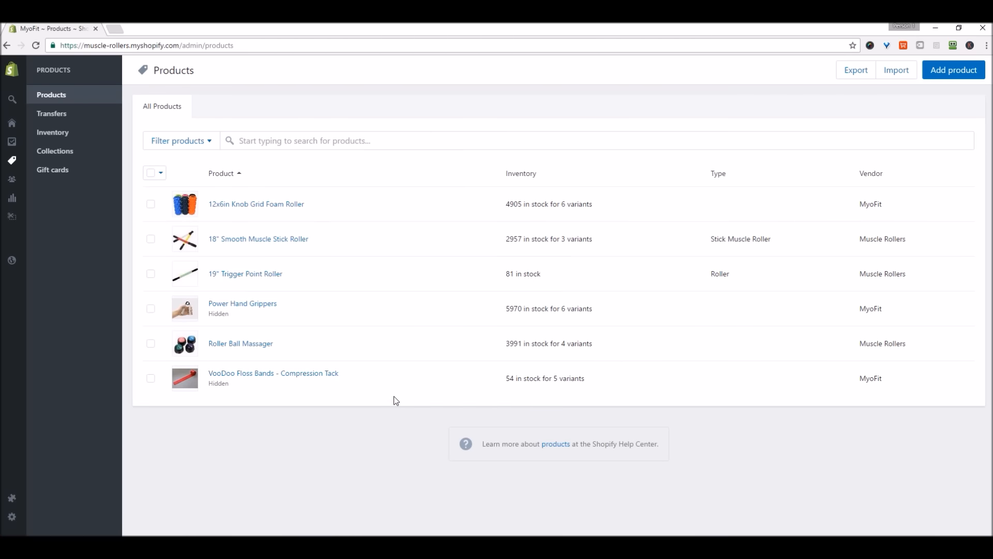
pyautogui.moveTo(403, 239)
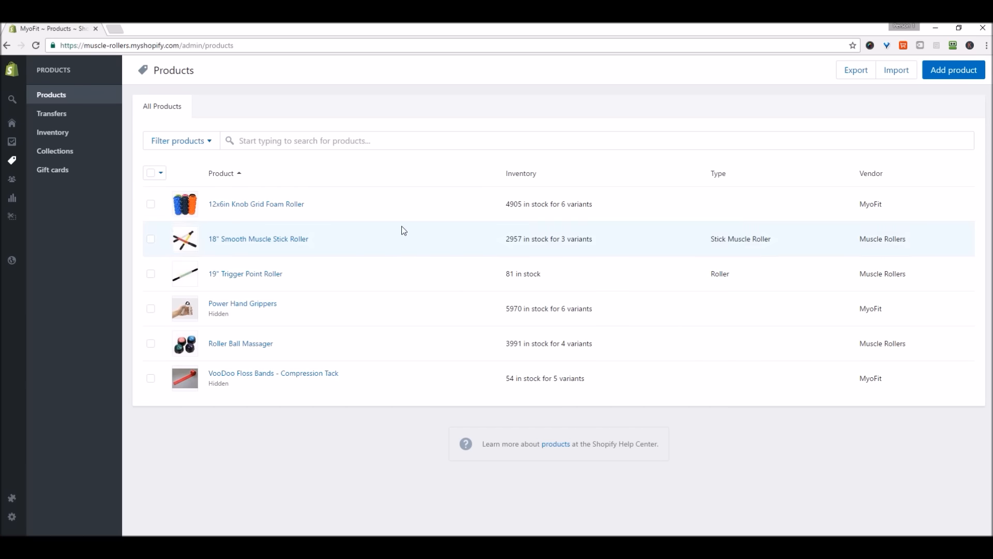
pyautogui.moveTo(385, 238)
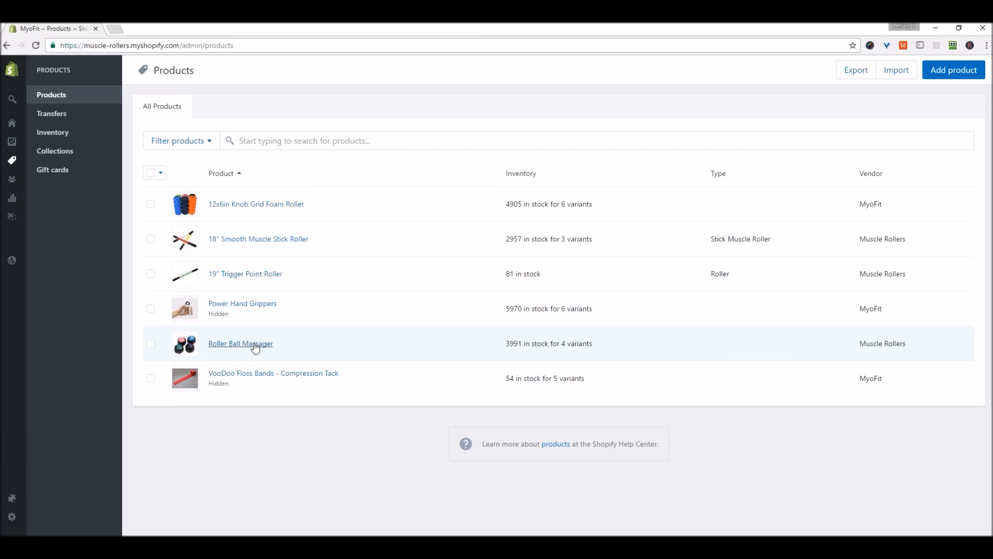
# Review the Roller Ball Massager's details and its $0.00 variant prices.
pyautogui.click(240, 344)
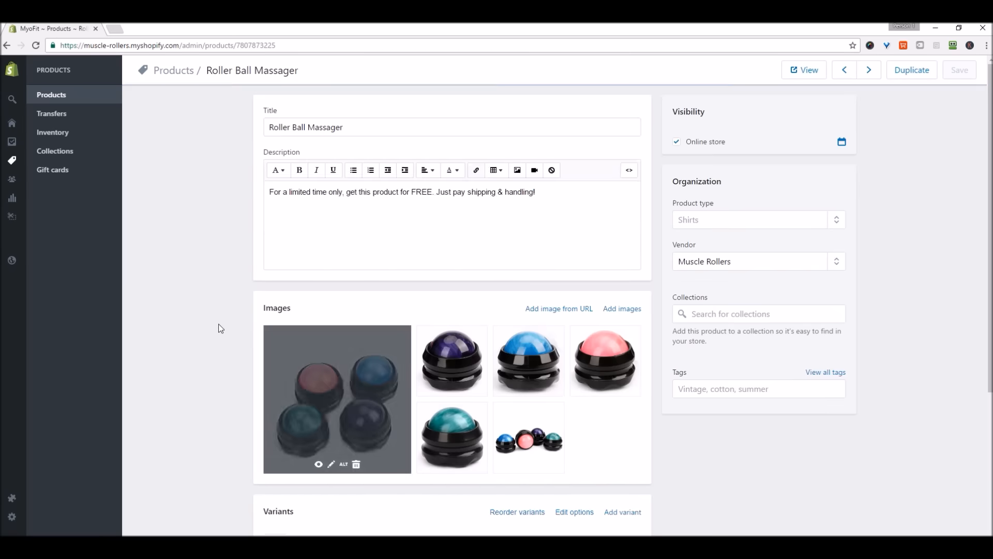
pyautogui.scroll(-3)
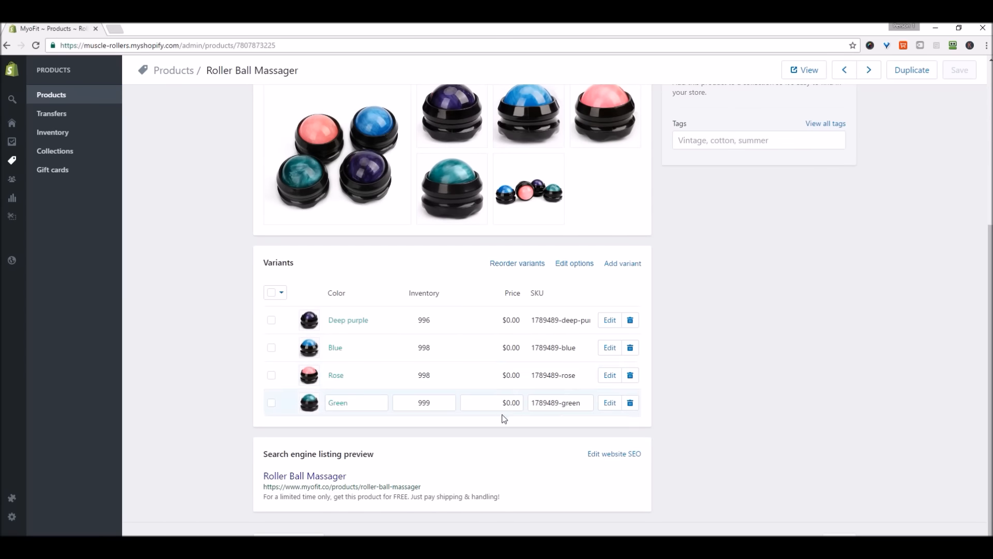
pyautogui.scroll(3)
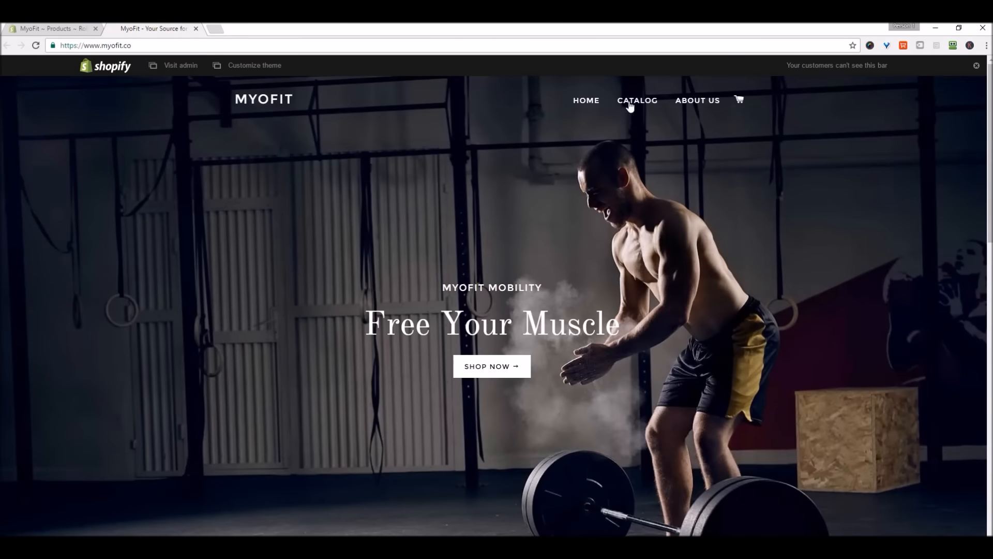
# View the storefront catalog still listing the $0 Roller Ball Massager.
pyautogui.click(636, 100)
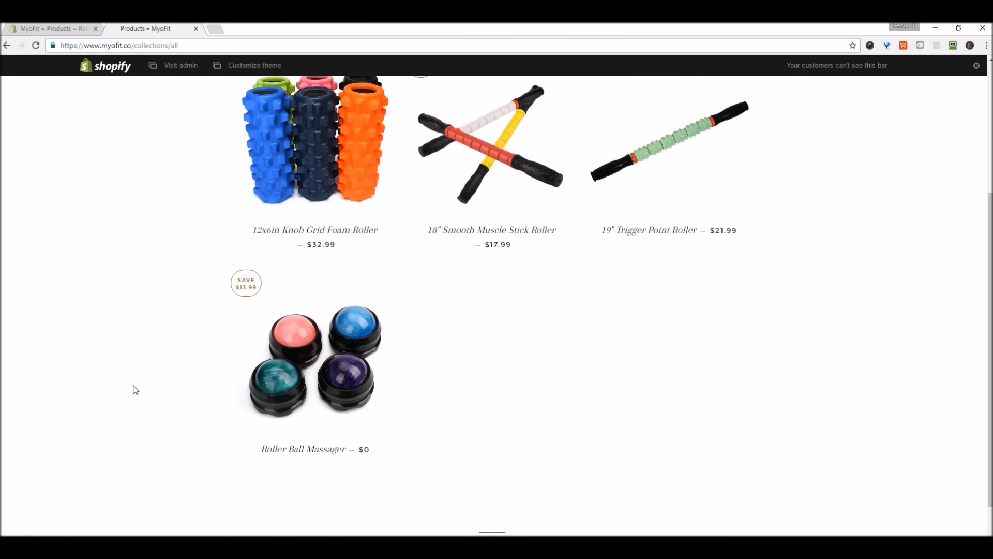
pyautogui.moveTo(133, 386)
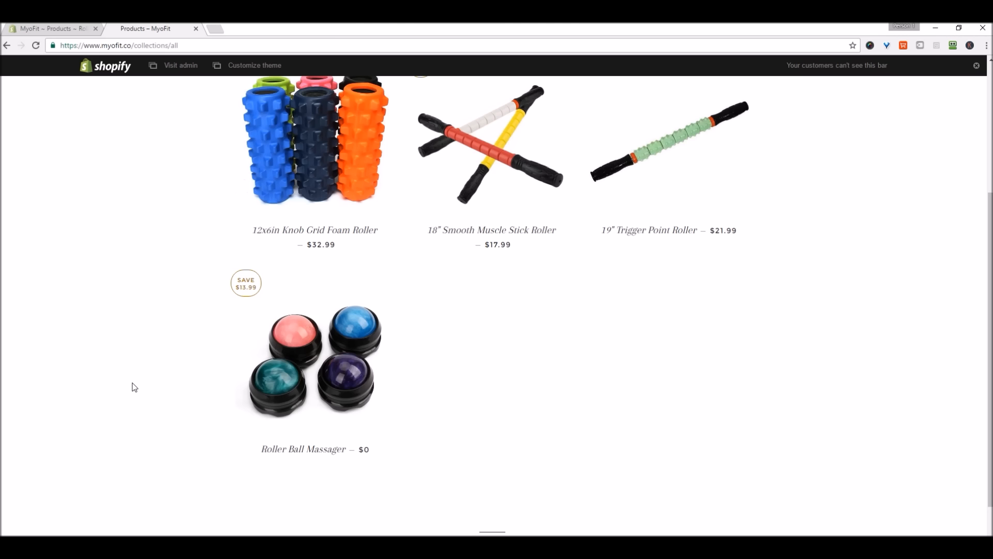
pyautogui.moveTo(143, 397)
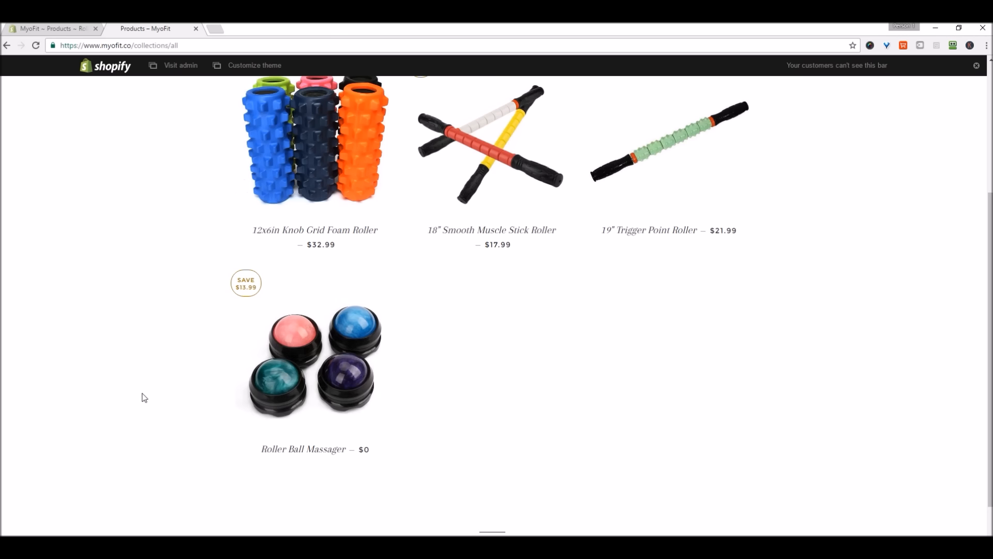
pyautogui.moveTo(145, 393)
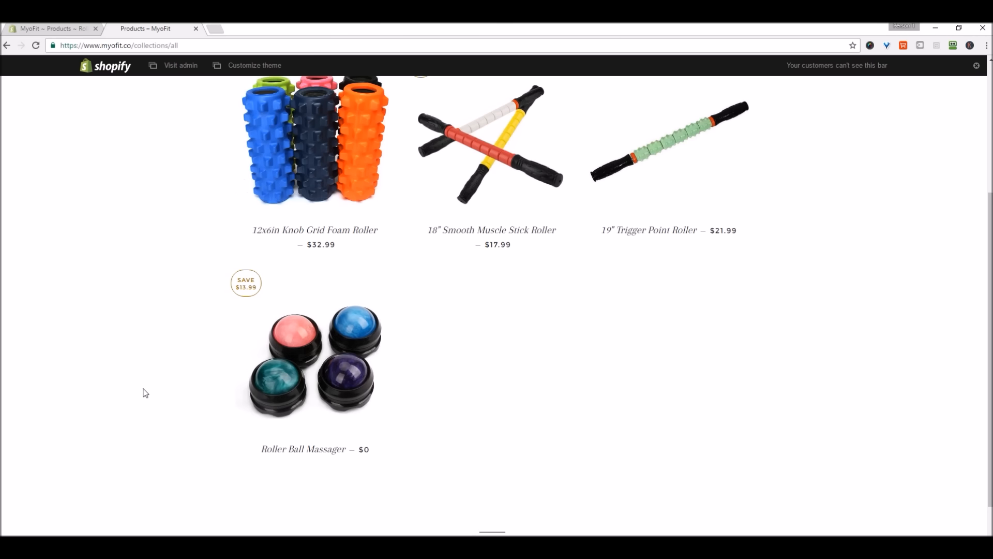
pyautogui.scroll(3)
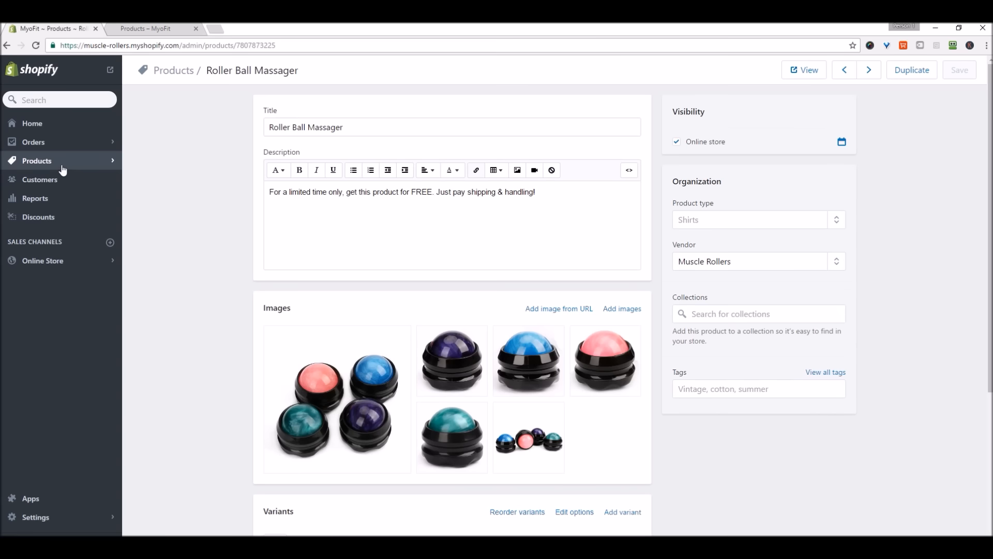
# Start a new collection from Products > Collections in the admin.
pyautogui.click(37, 160)
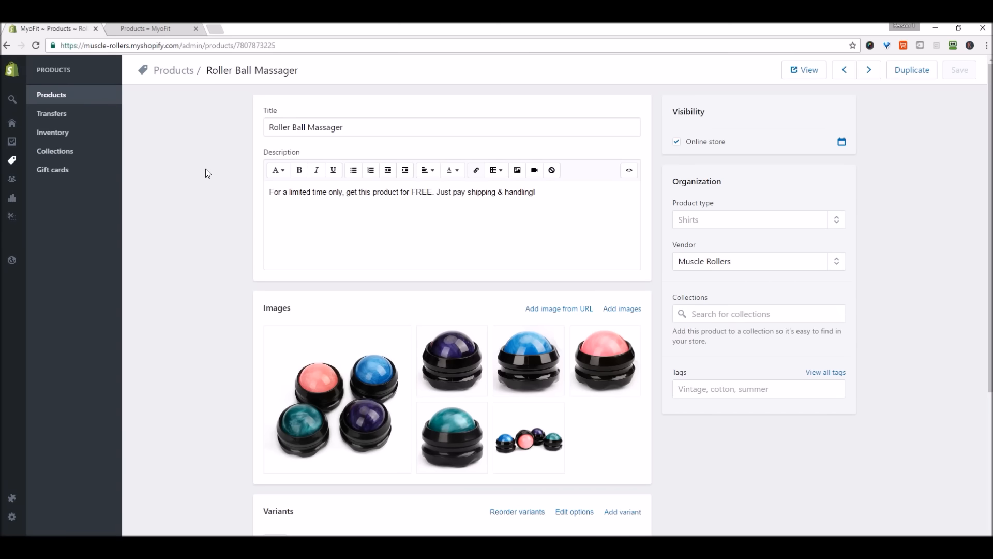
pyautogui.click(55, 151)
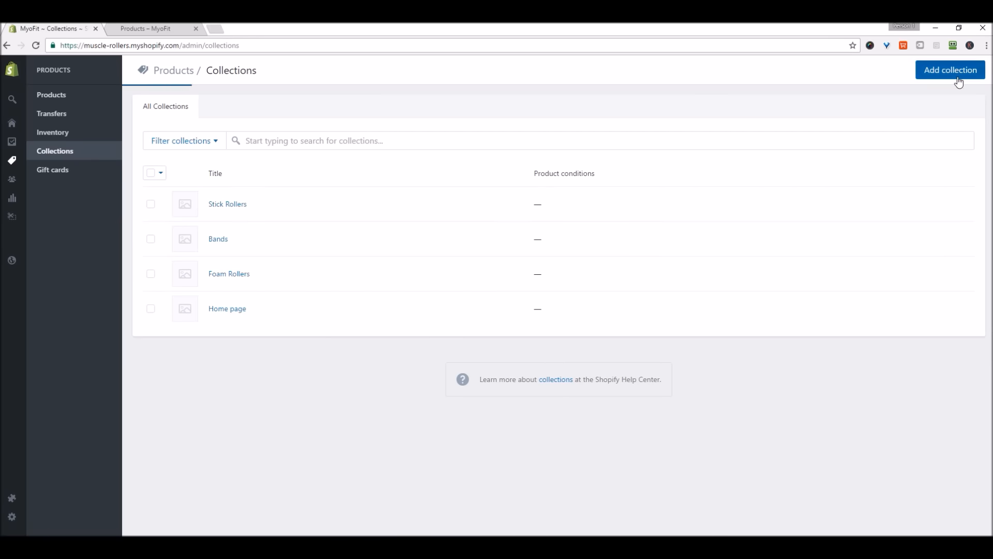
pyautogui.click(948, 69)
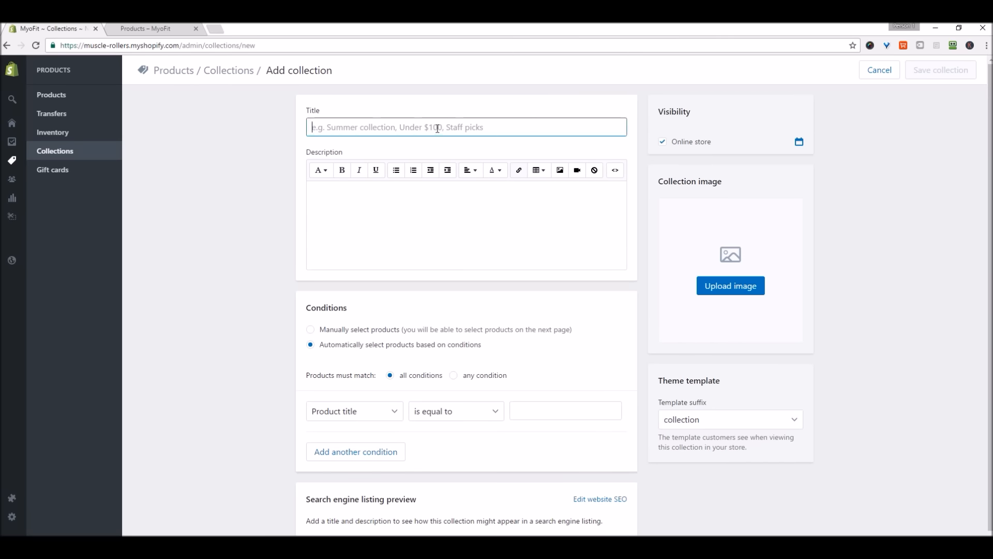
# Title the collection 'All' with condition Product price is greater than 0, and save it.
pyautogui.write('All')
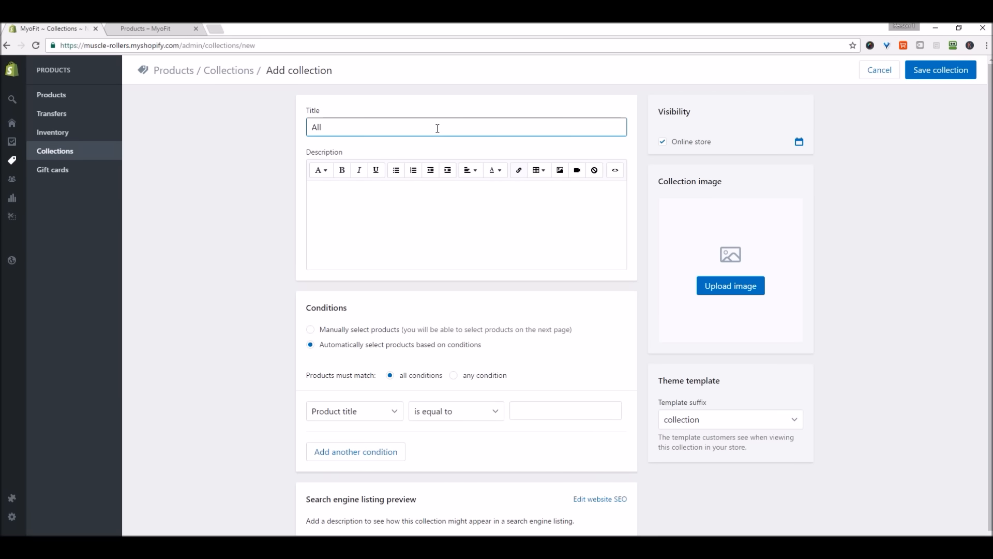
pyautogui.scroll(-3)
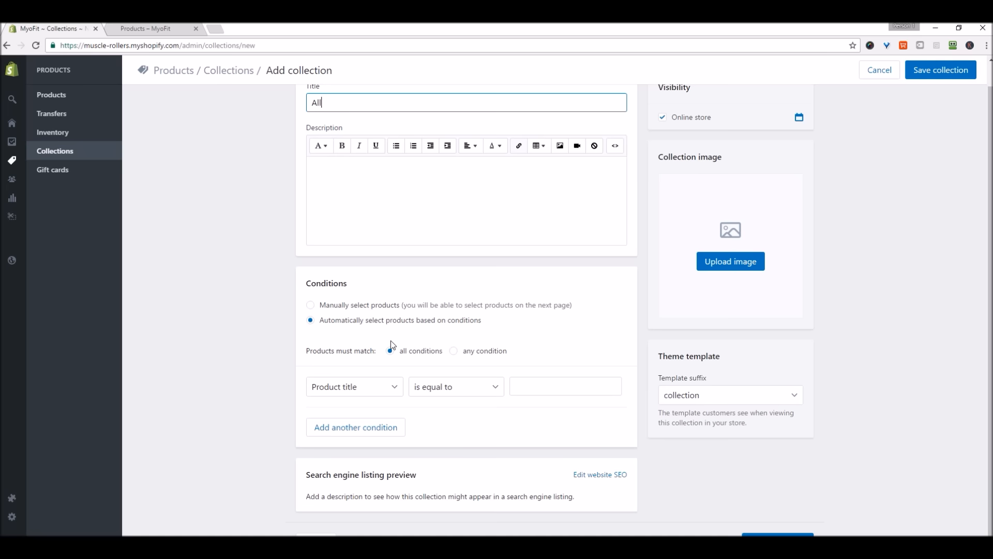
pyautogui.click(353, 385)
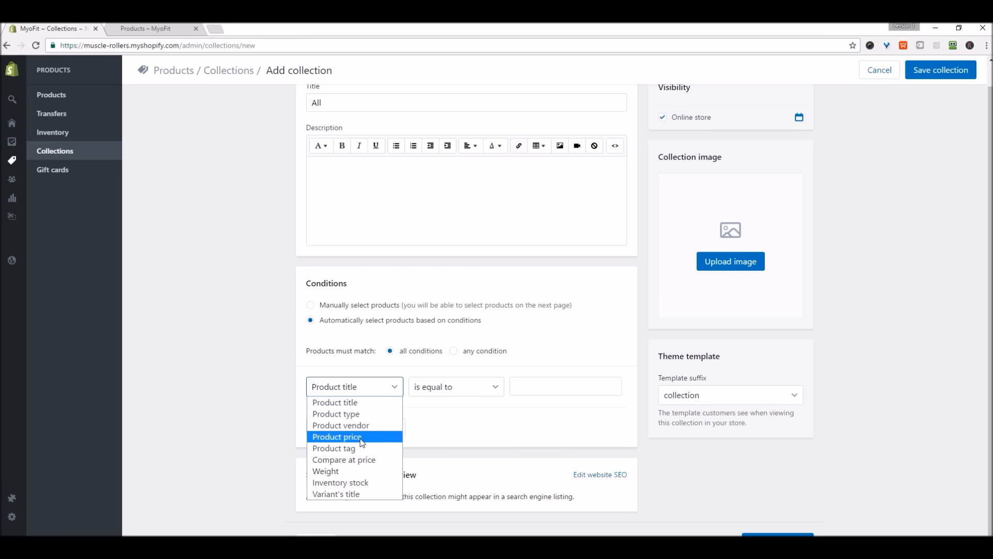
pyautogui.click(336, 437)
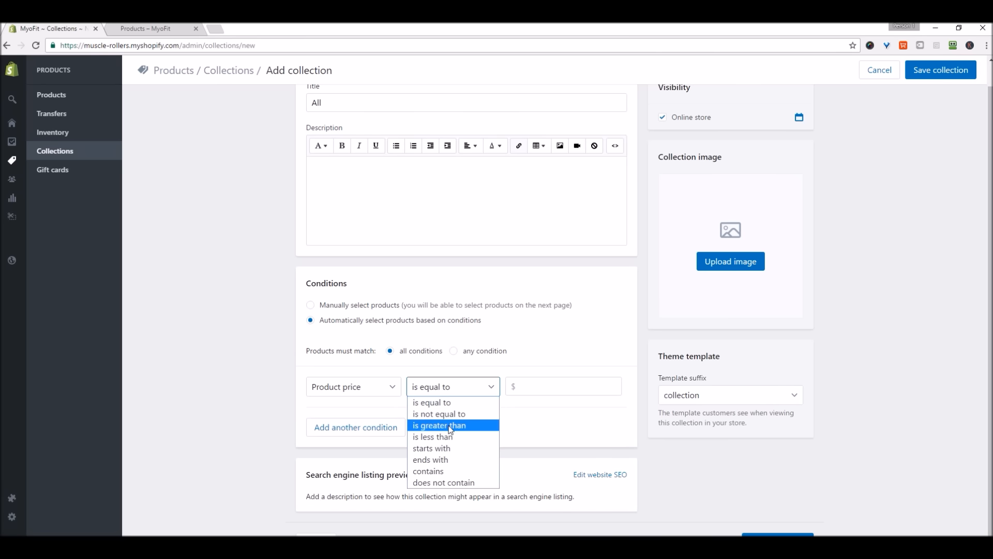
pyautogui.click(439, 425)
pyautogui.write('0')
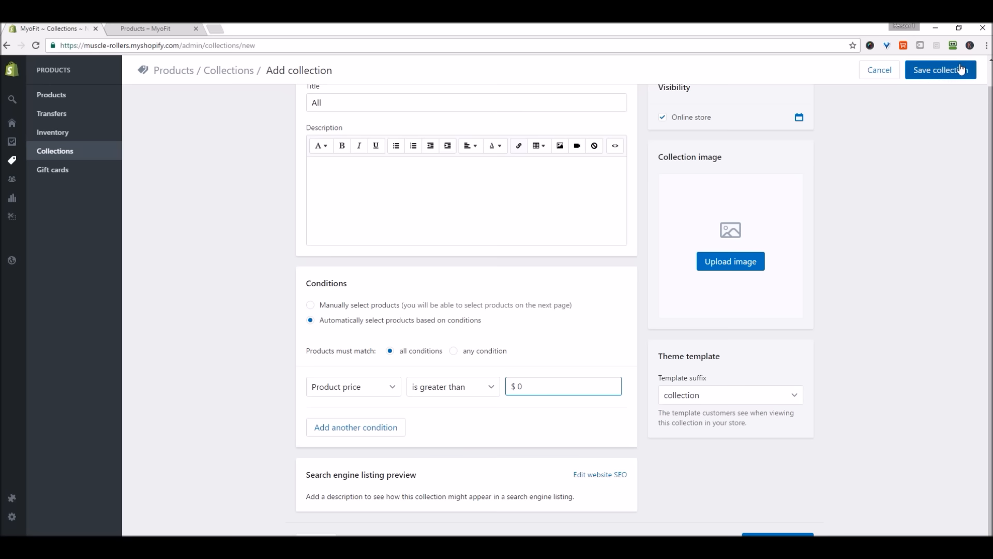
pyautogui.click(940, 70)
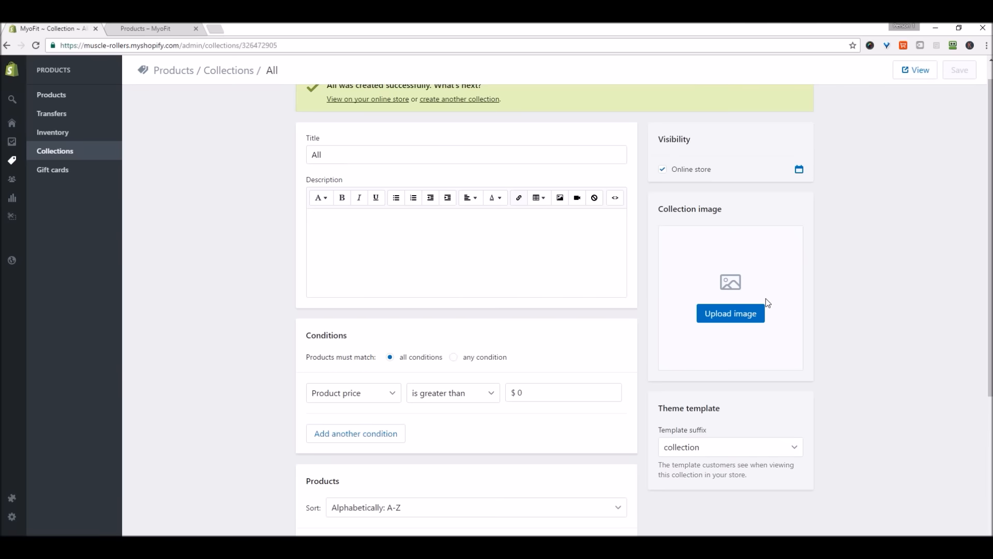
# Check the foam roller's and Roller Ball Massager's Collections, then view the storefront's three-product All page.
pyautogui.click(51, 94)
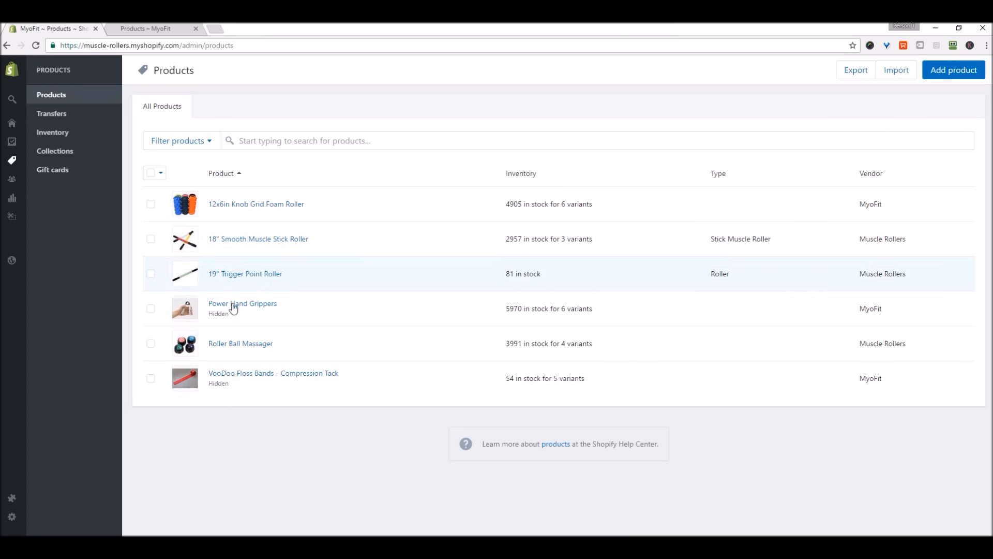
pyautogui.moveTo(271, 217)
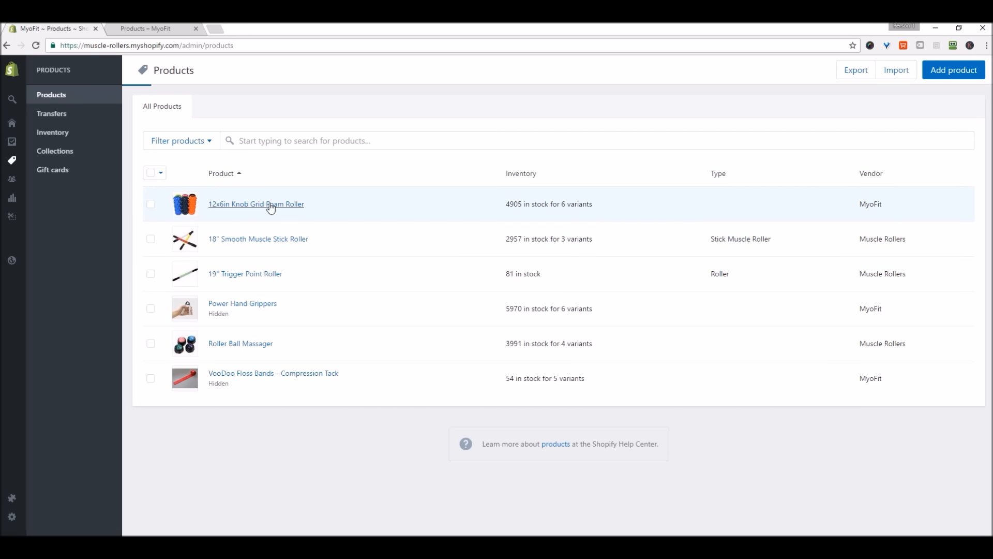
pyautogui.click(256, 204)
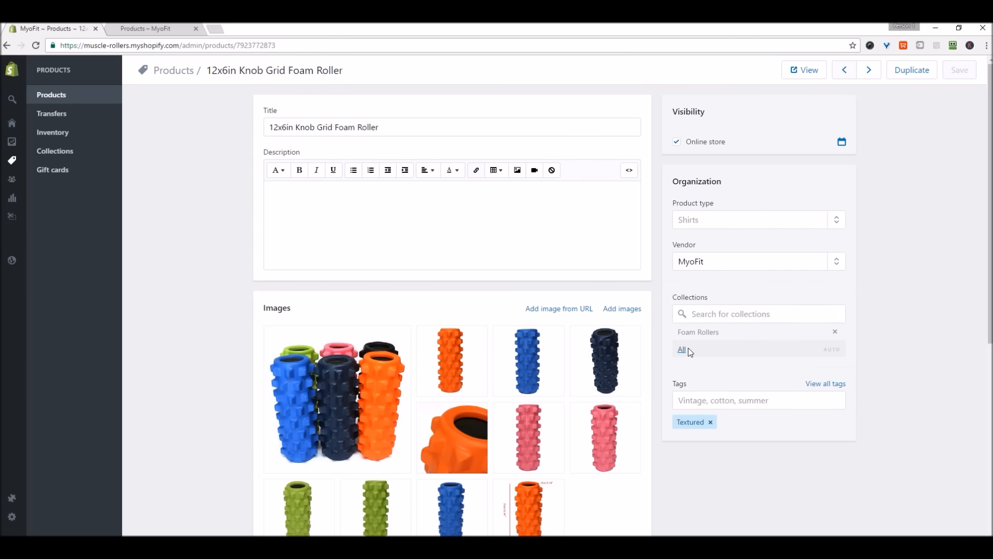
pyautogui.moveTo(832, 351)
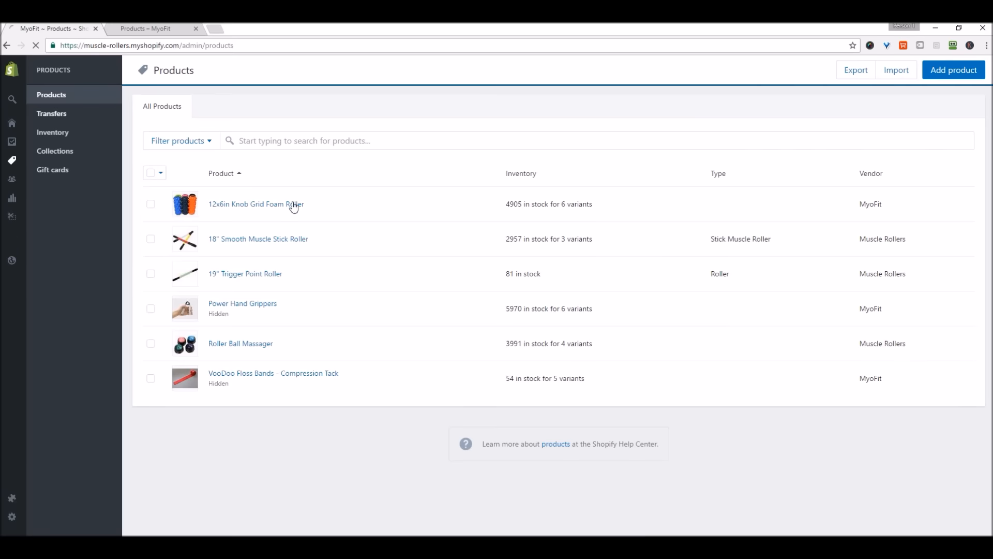
pyautogui.click(240, 343)
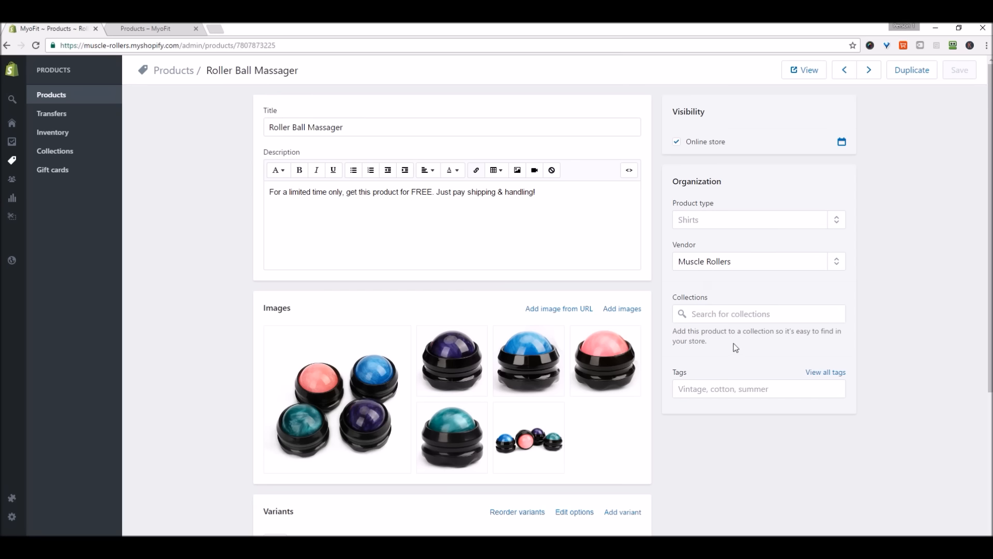
pyautogui.moveTo(733, 347)
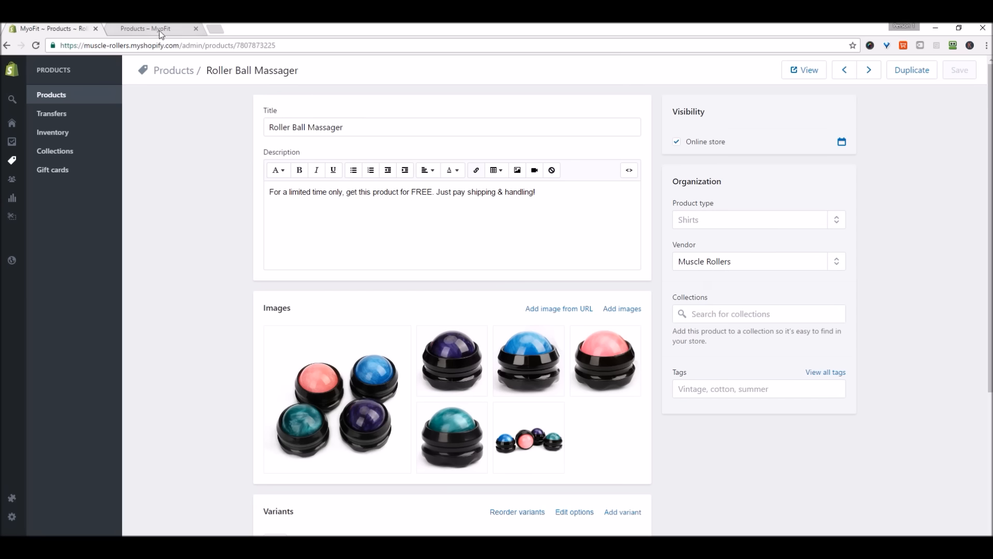
pyautogui.click(152, 29)
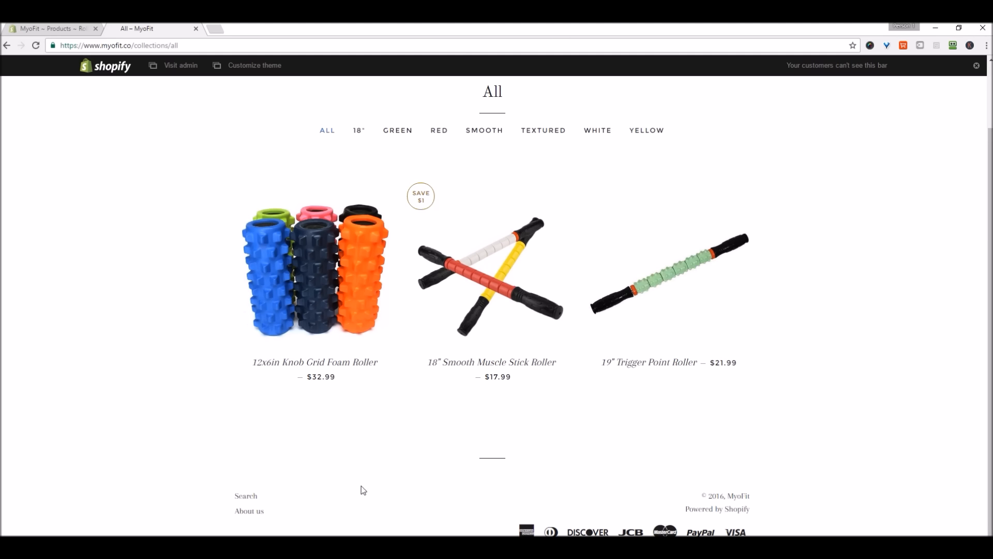
pyautogui.moveTo(360, 501)
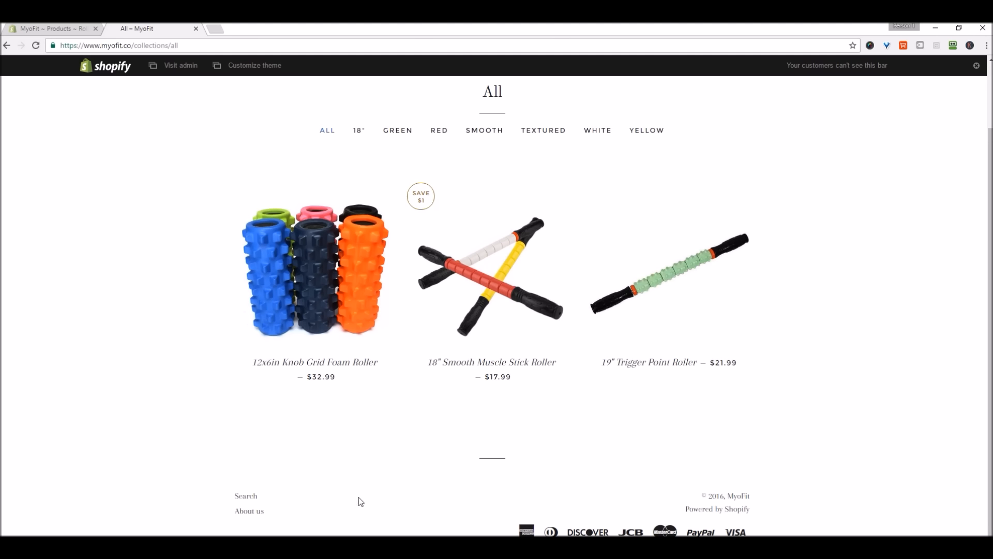